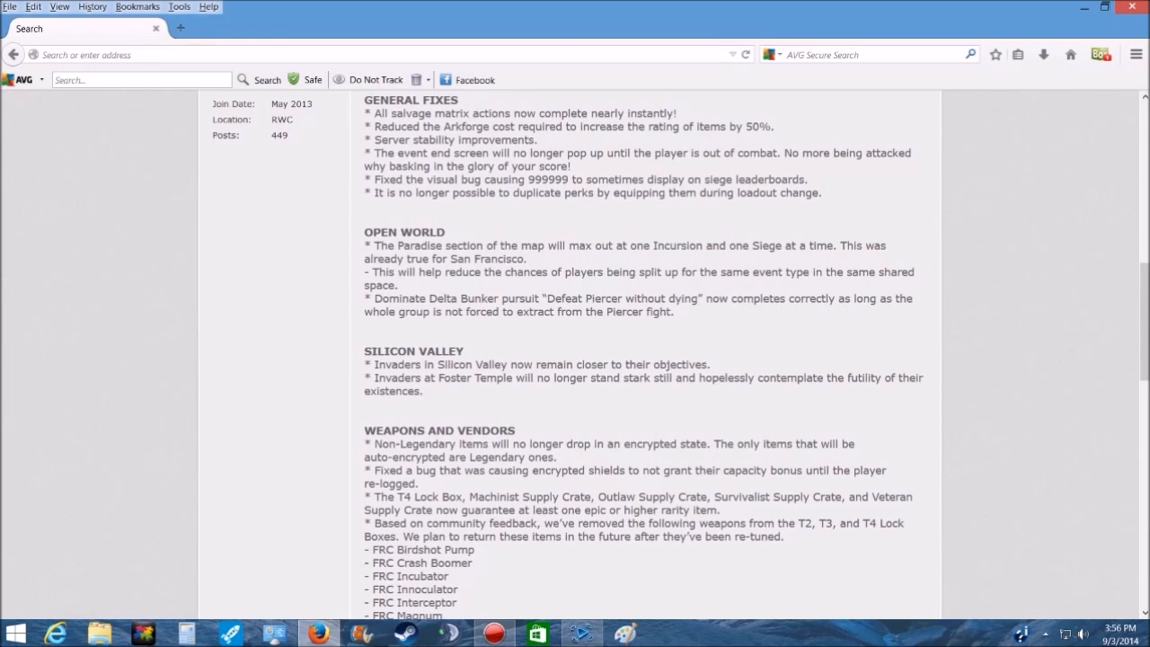
Scroll the patch notes down to the Weapons and Vendors section with the removed weapons list
scroll(down, 3)
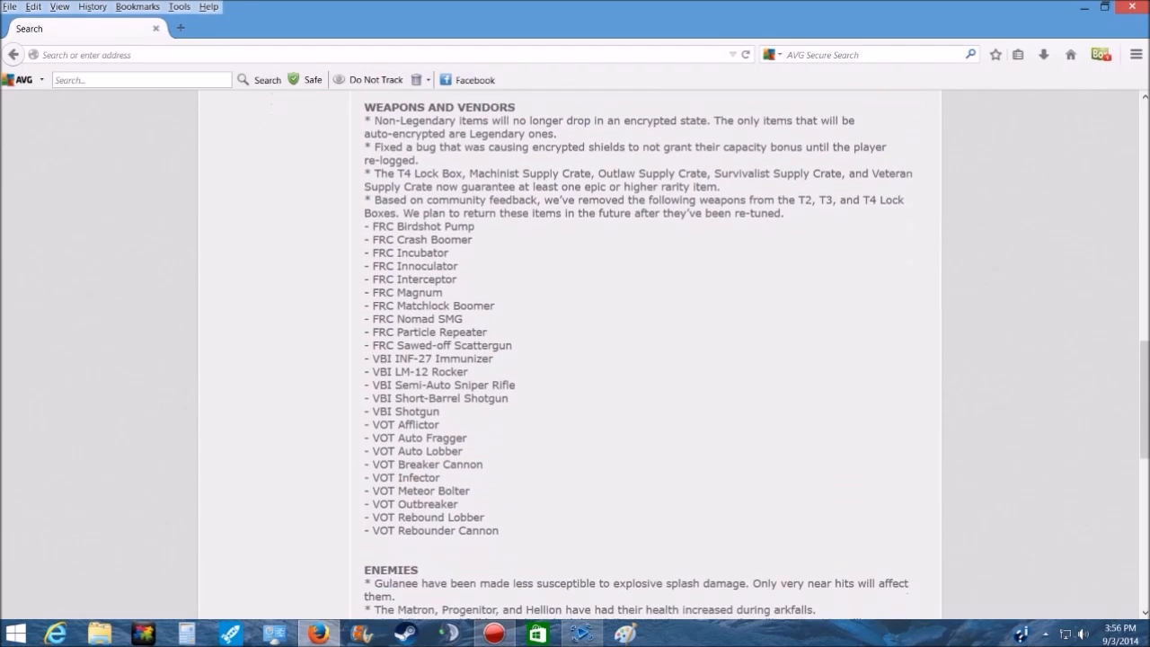
scroll(down, 3)
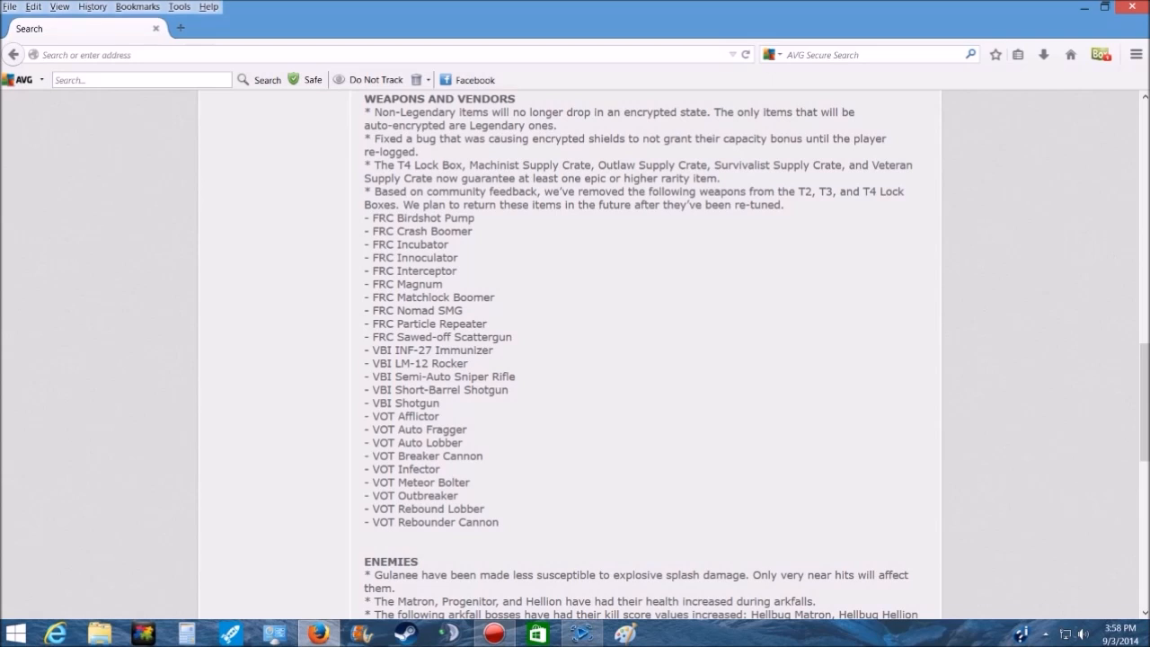
Scroll the patch notes further down to the Enemies and UI and Display sections
scroll(down, 3)
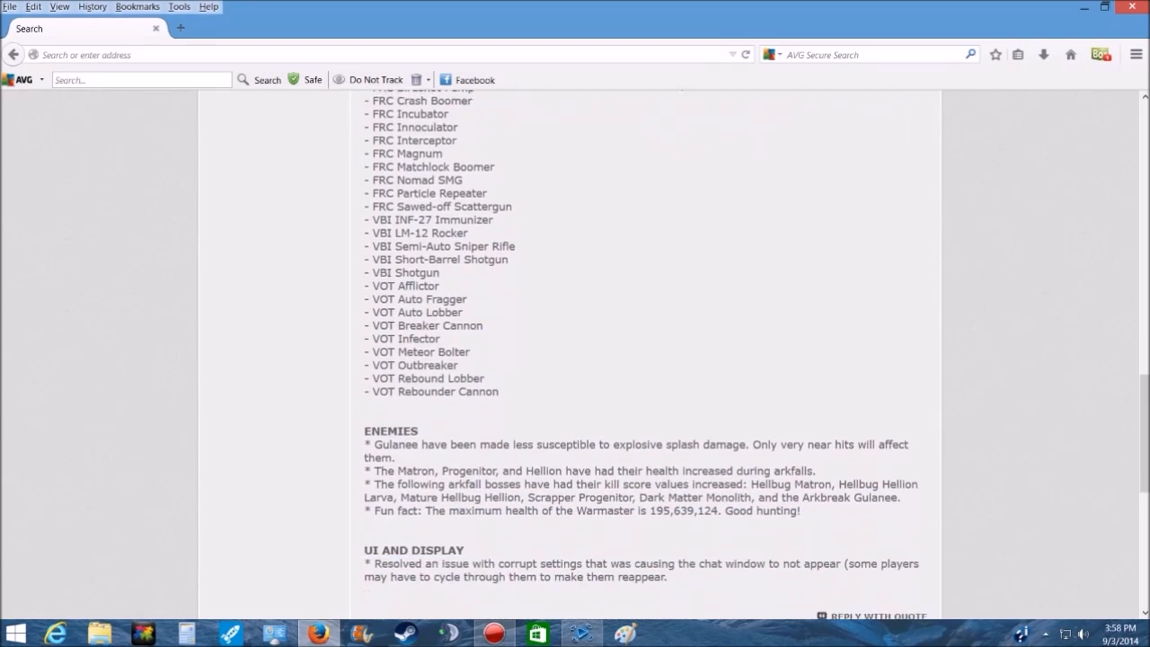
scroll(down, 3)
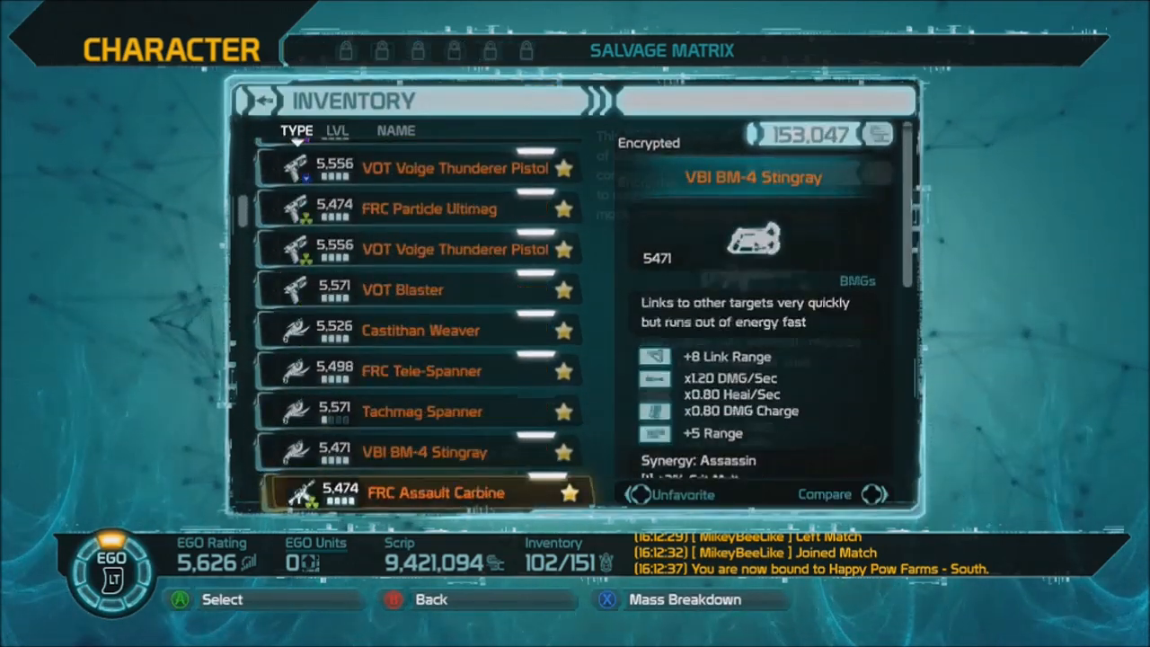
Raise the Perforator's power rating in the Salvage Matrix
scroll(down, 3)
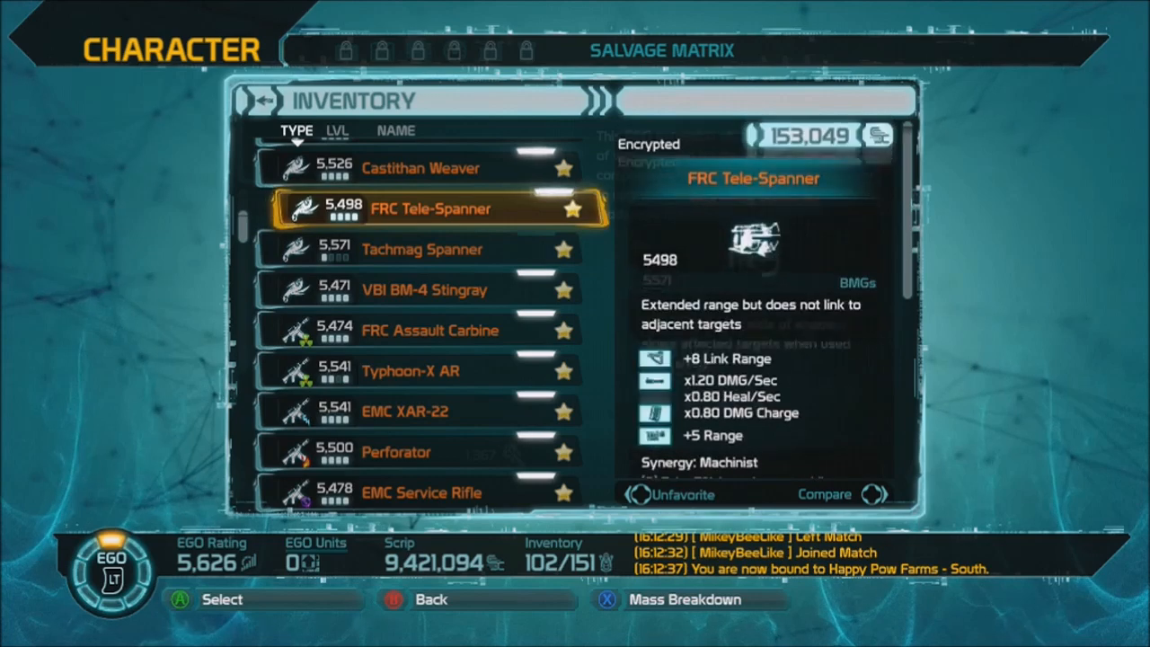
click(404, 453)
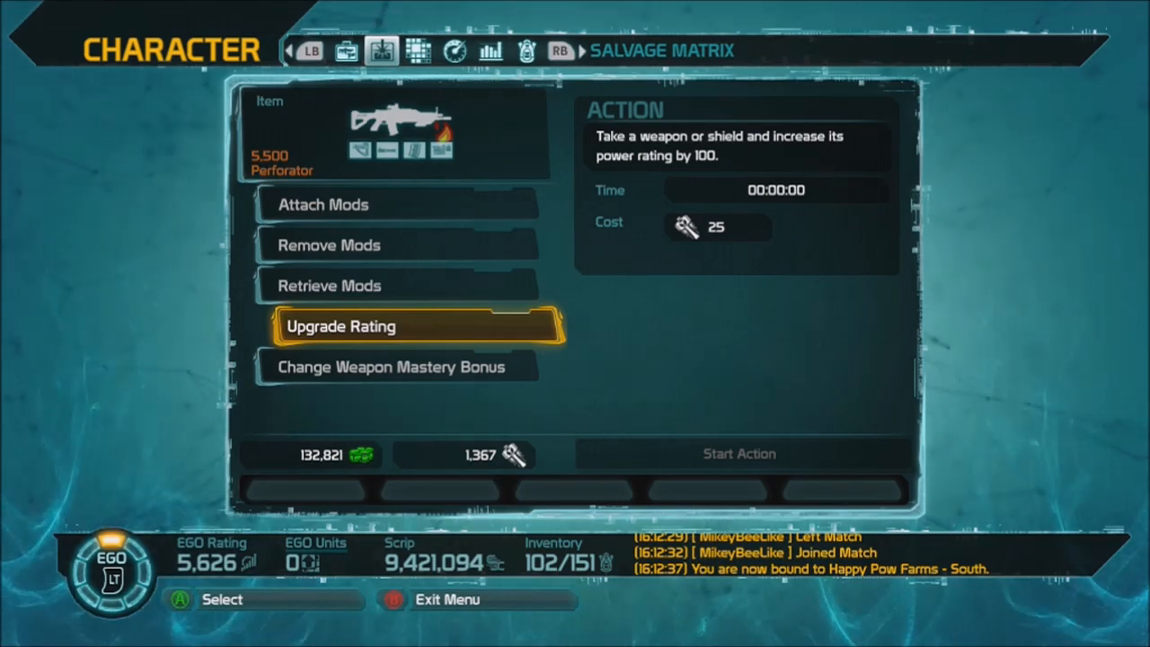
click(395, 325)
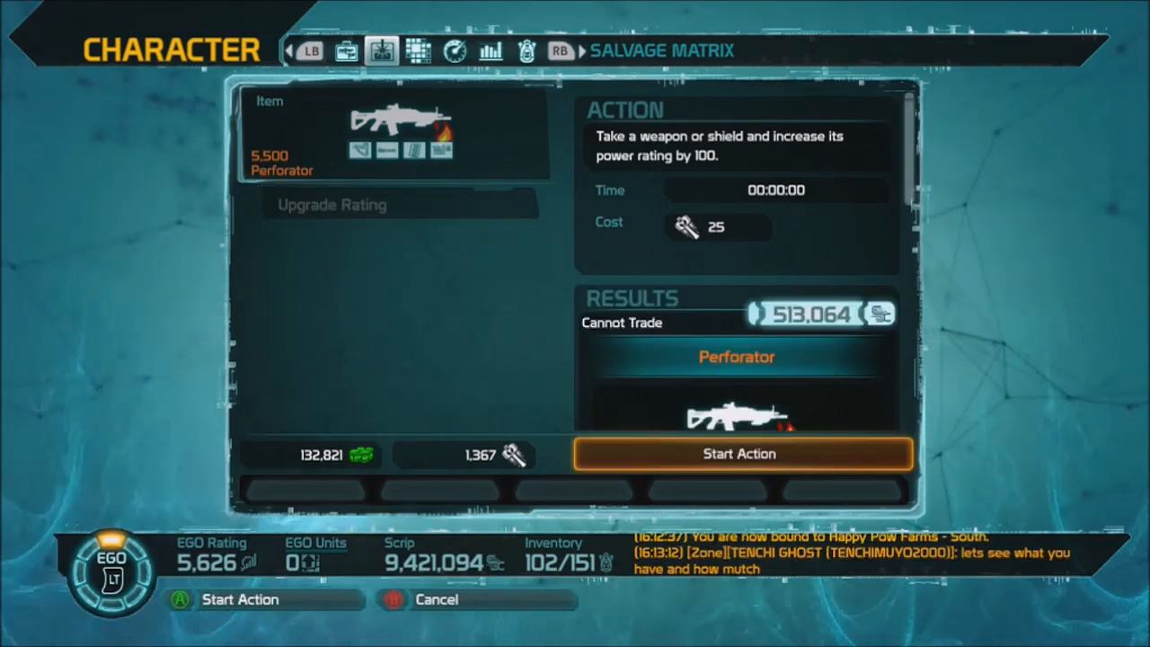
click(740, 453)
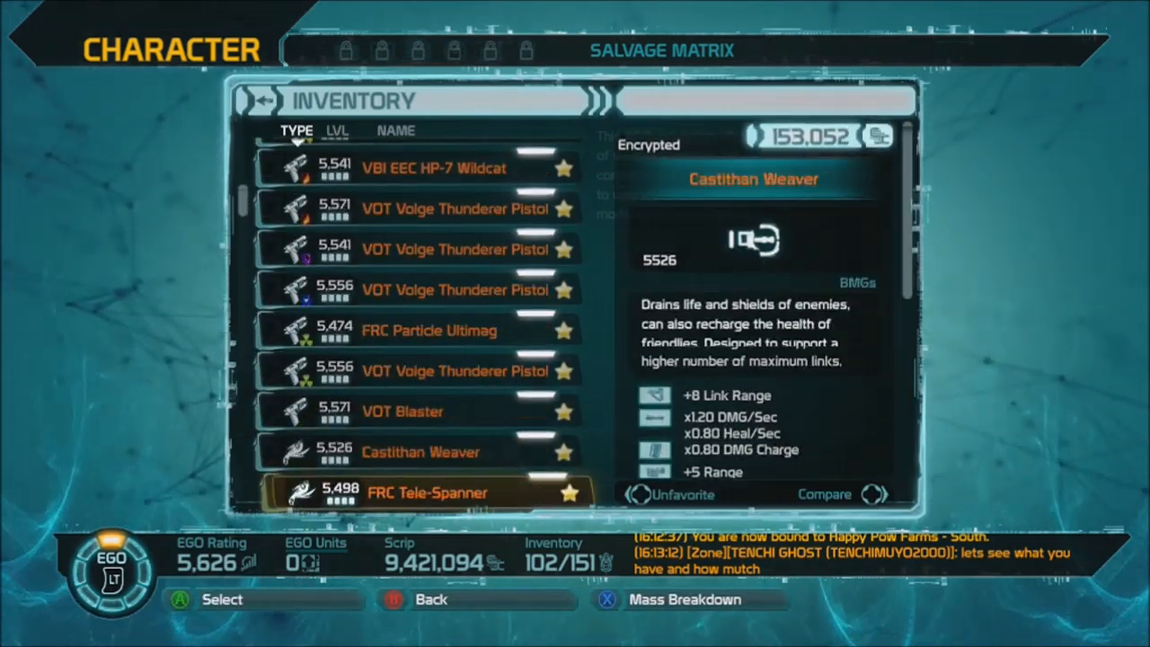
Upgrade the Frontier SAW's rarity for 500 salvage, encrypting the weapon
scroll(down, 3)
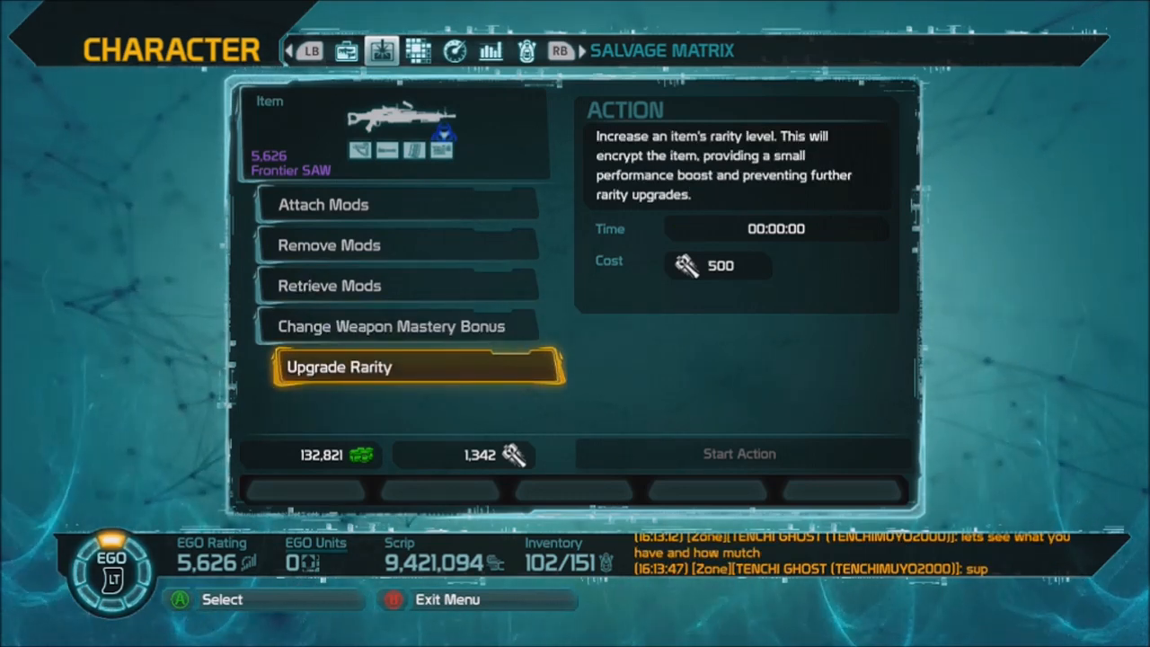
click(413, 367)
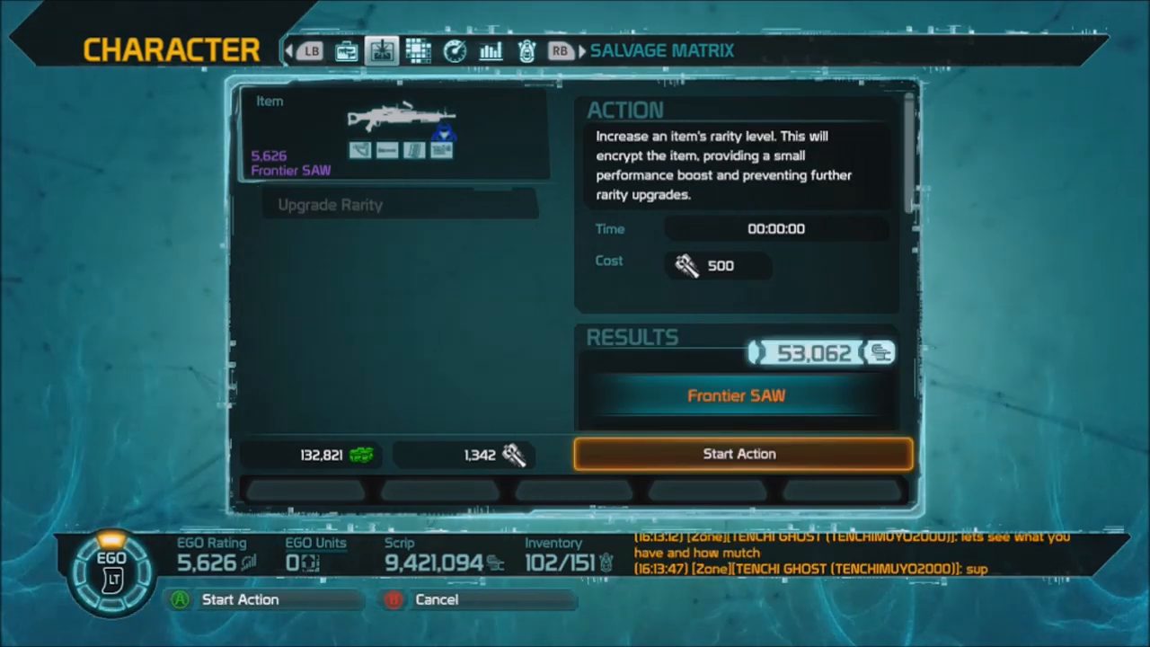
scroll(down, 3)
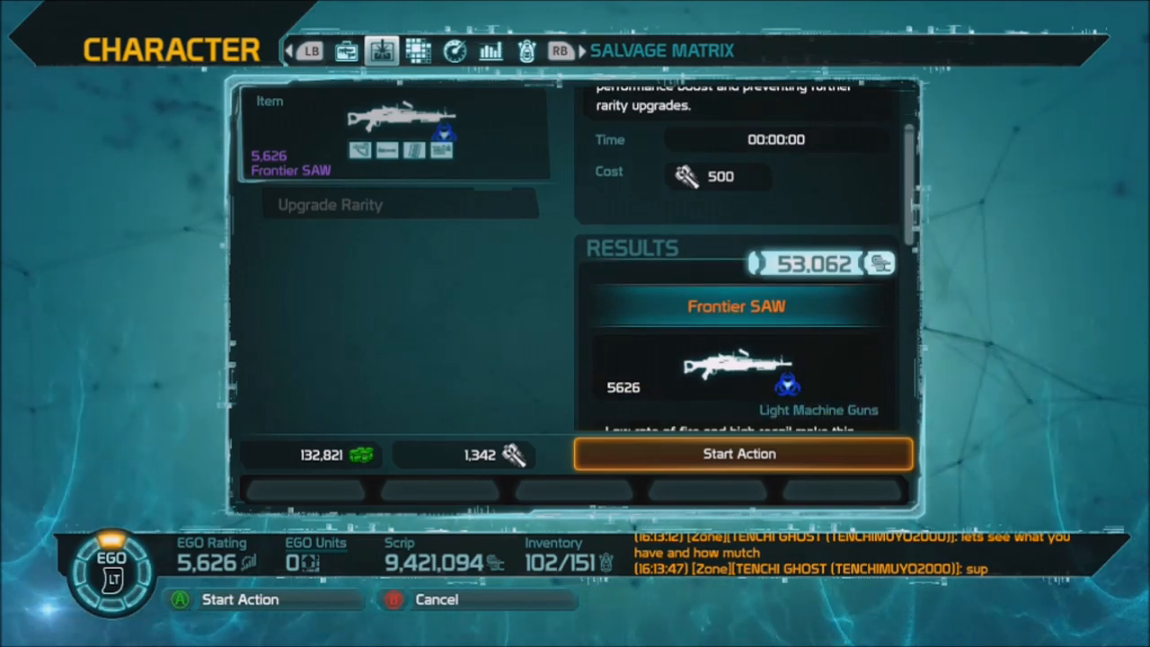
click(739, 452)
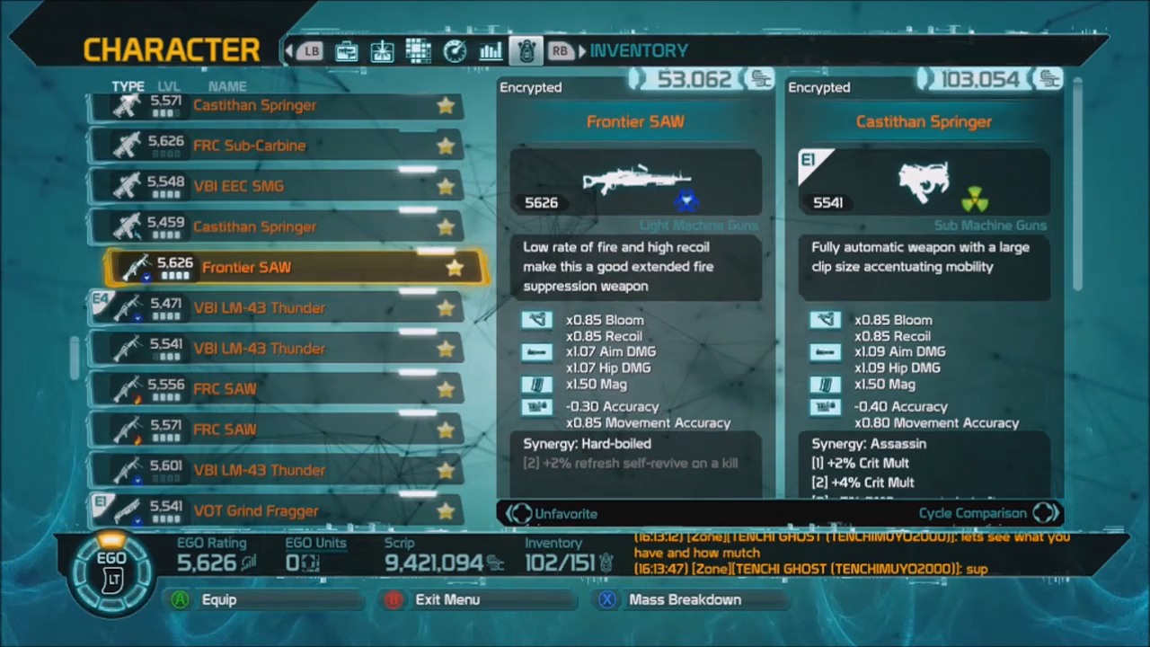
Scroll the inventory comparison panel through the Frontier SAW's stats and mastery bonuses versus the Castithan Springer
scroll(down, 3)
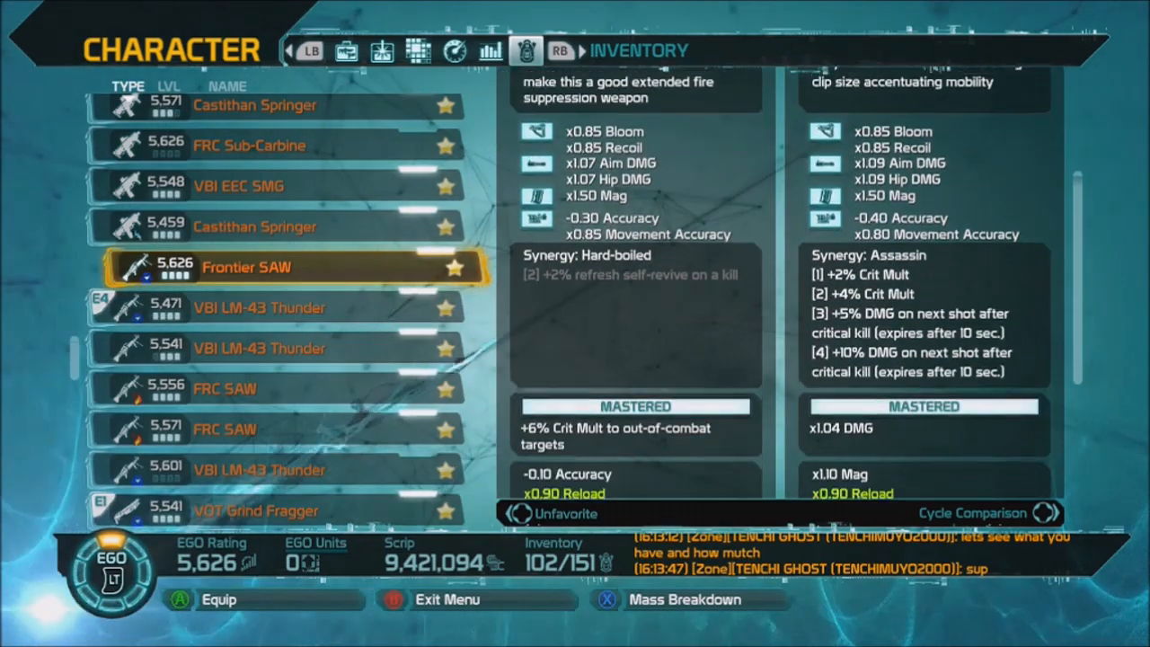
scroll(down, 3)
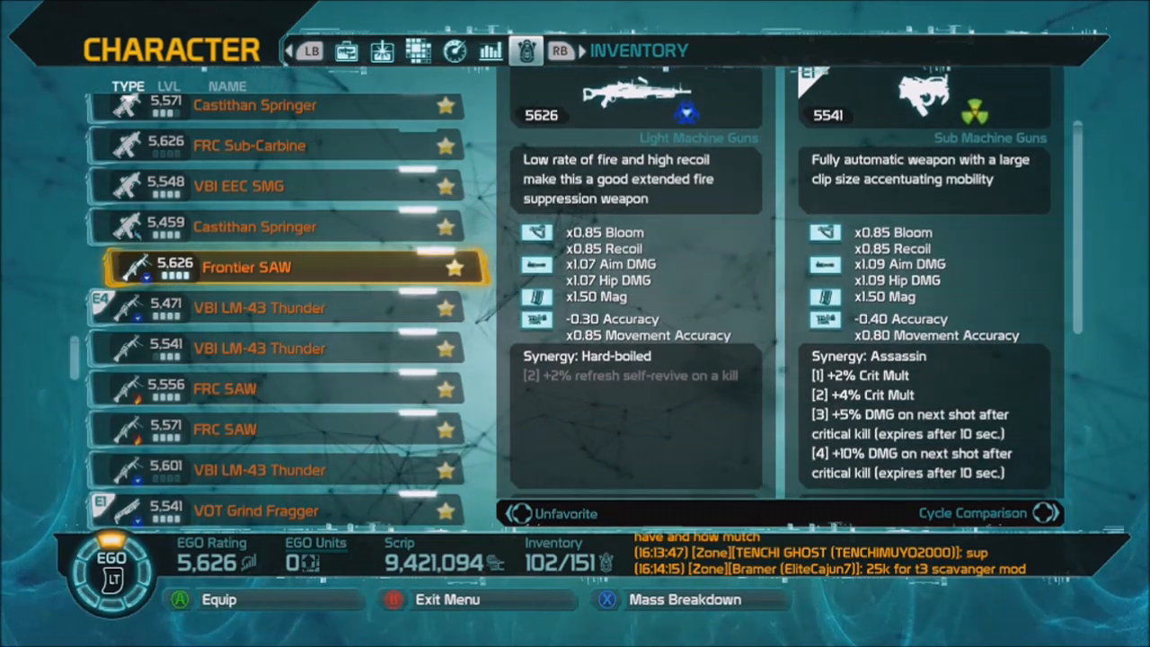
scroll(down, 3)
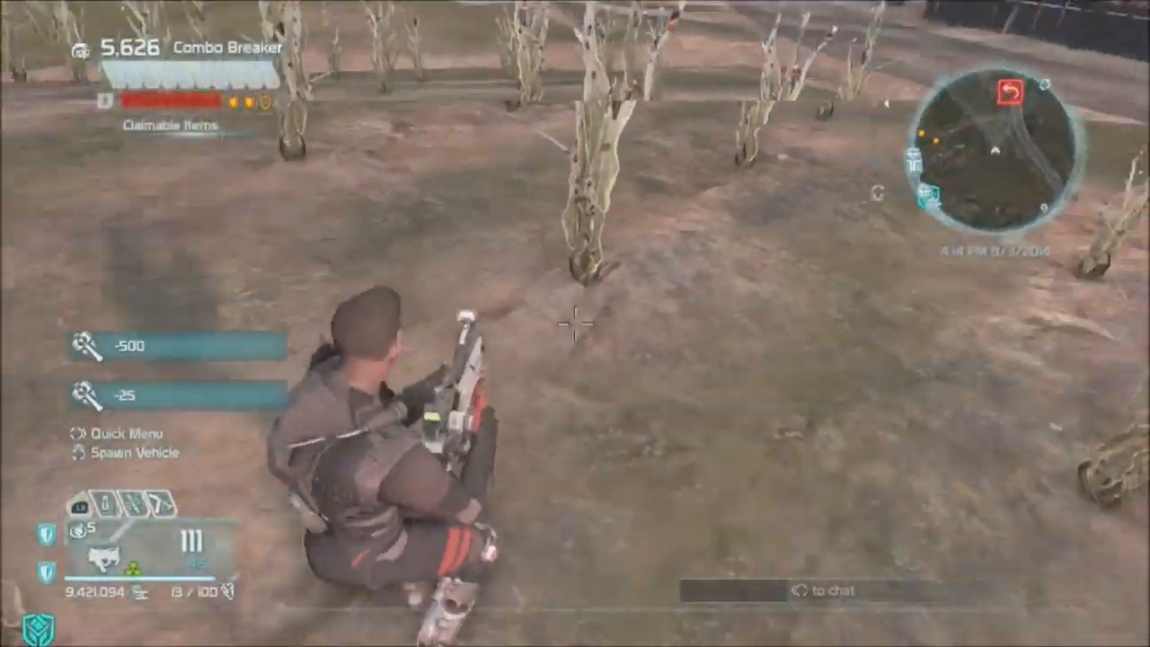
mouse_move(575, 323)
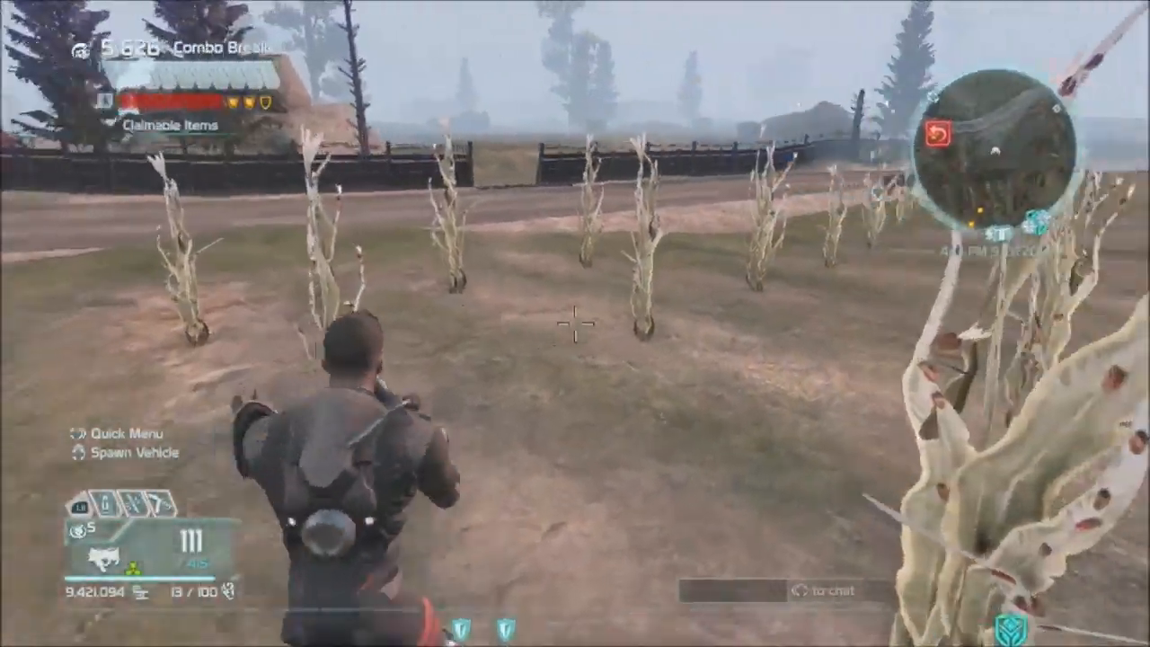